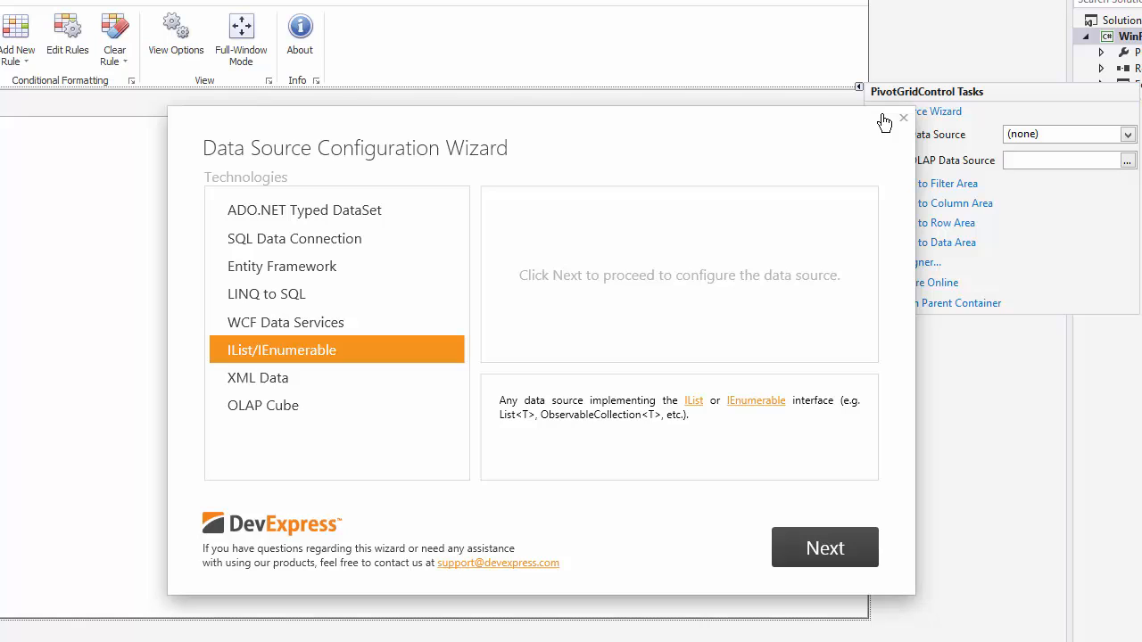
mouse_move(562, 193)
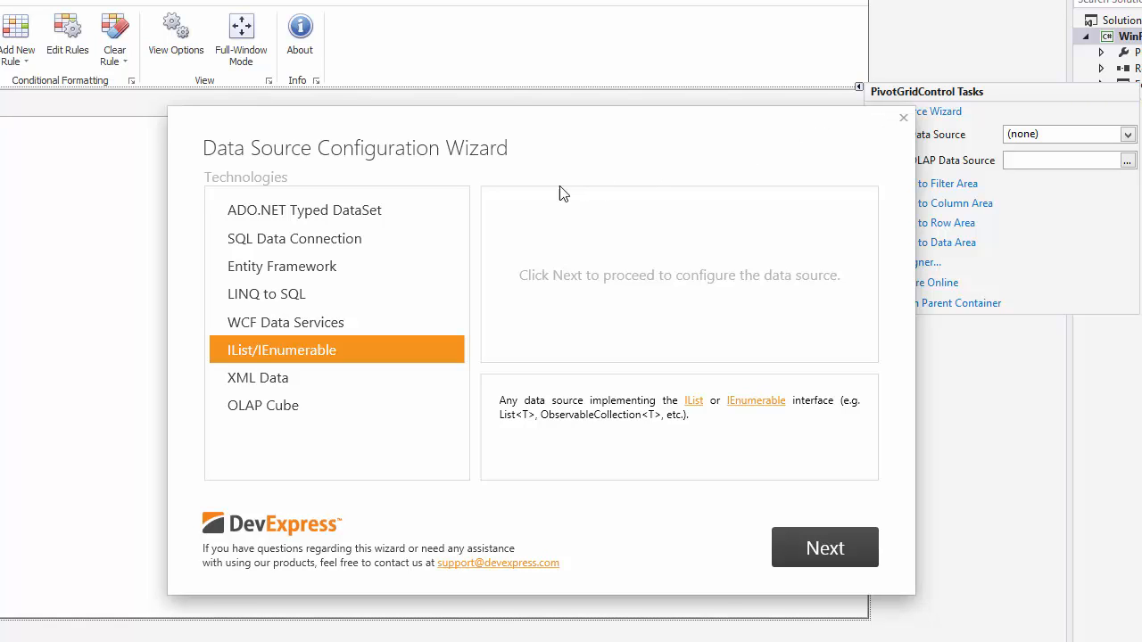
Choose Entity Framework as the data technology and request a new data source.
left_click(282, 266)
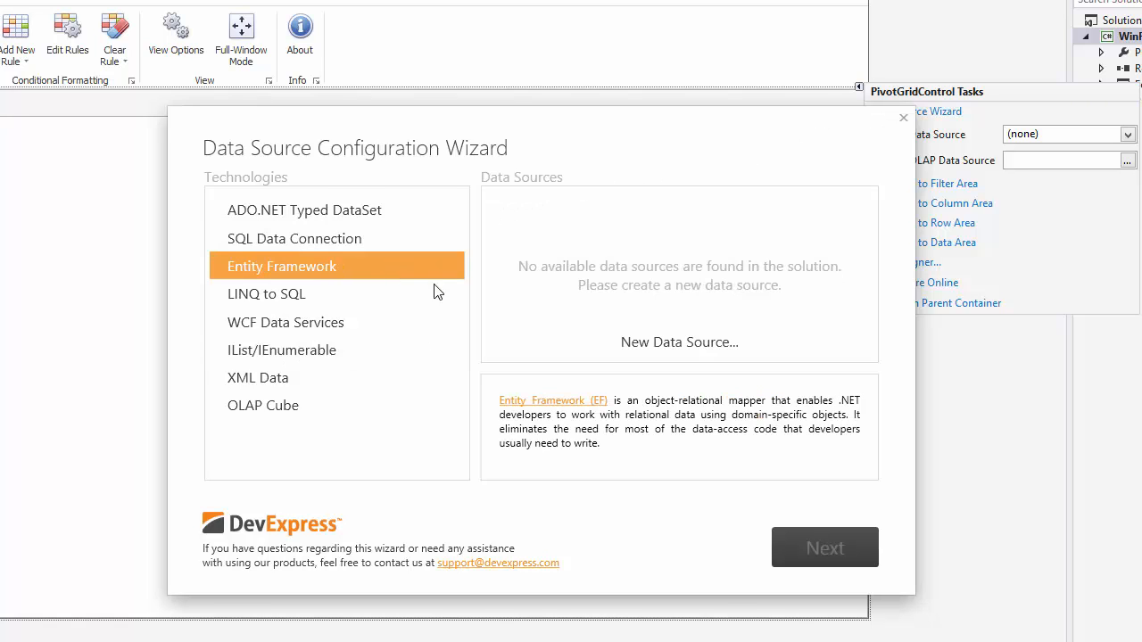
left_click(678, 342)
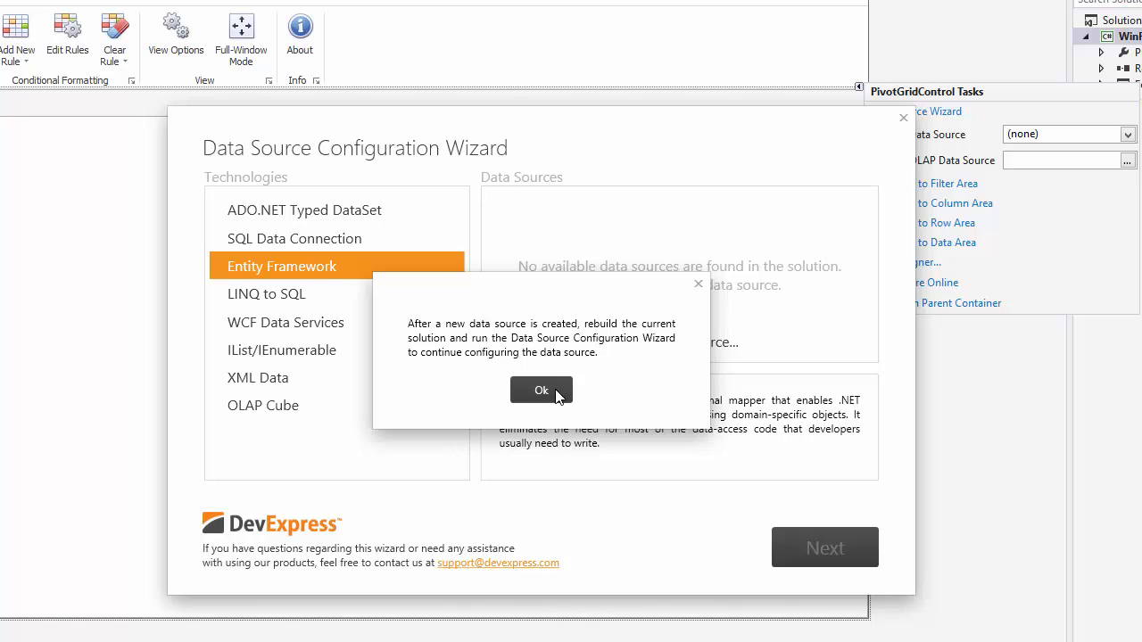
left_click(542, 389)
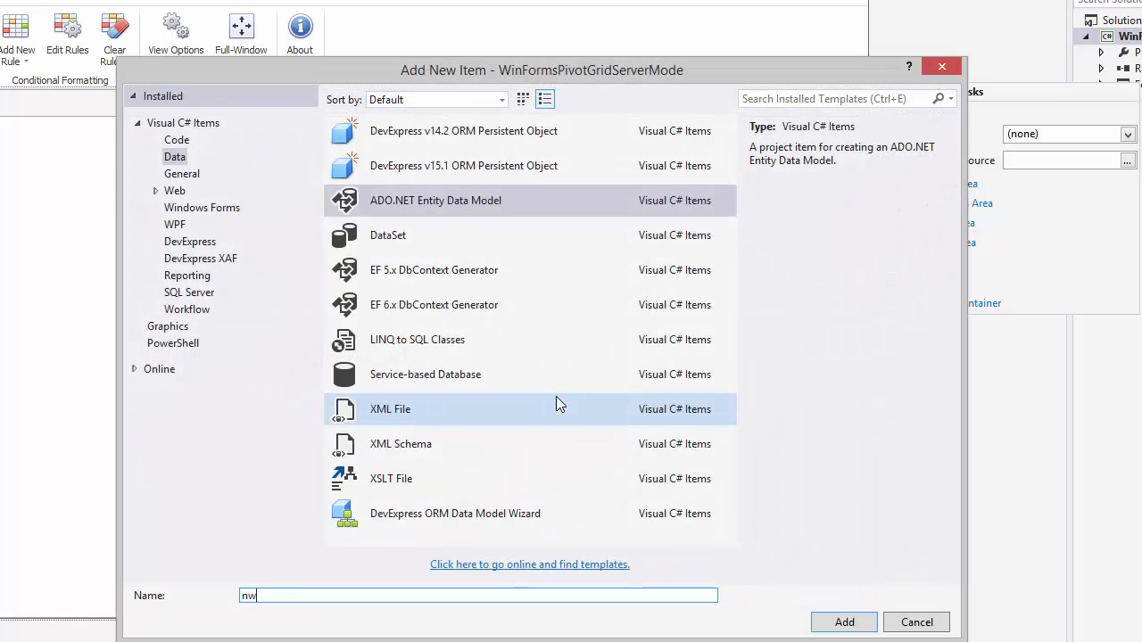
Add an ADO.NET Entity Data Model named nwindDataContext to the project.
type("windDataContext")
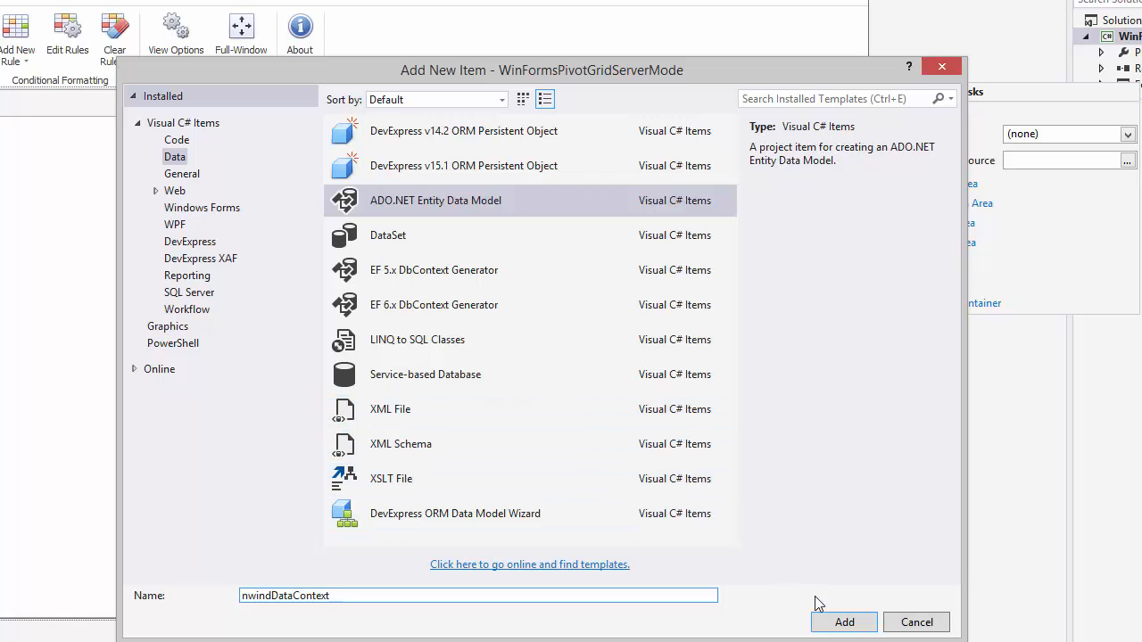
left_click(842, 621)
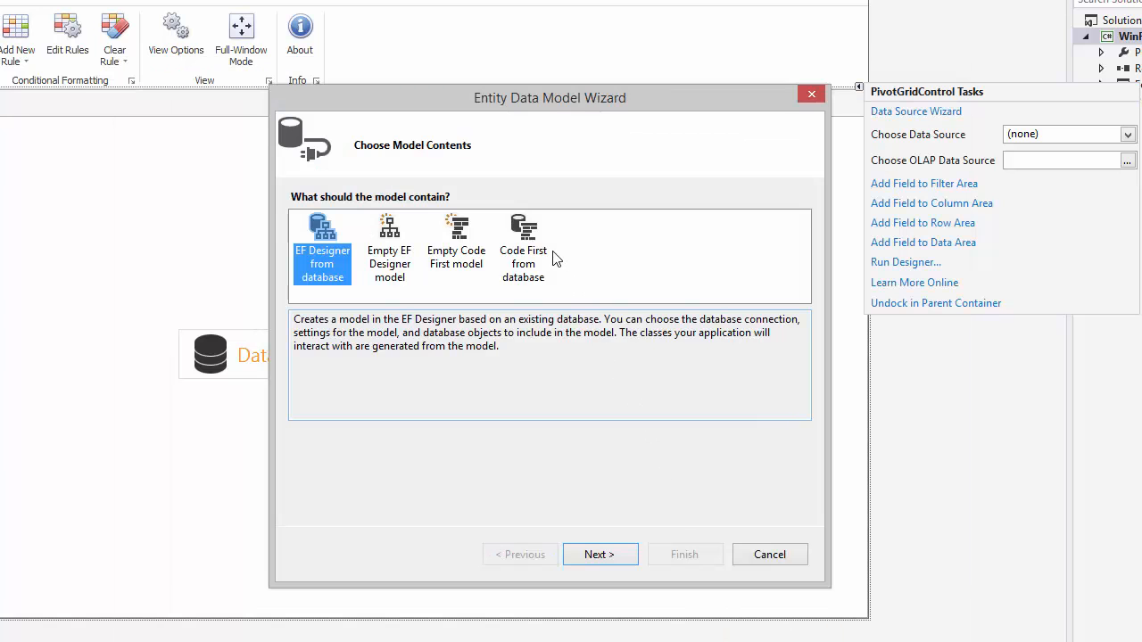
Choose Code First from database and start a new Microsoft SQL Server connection.
left_click(522, 249)
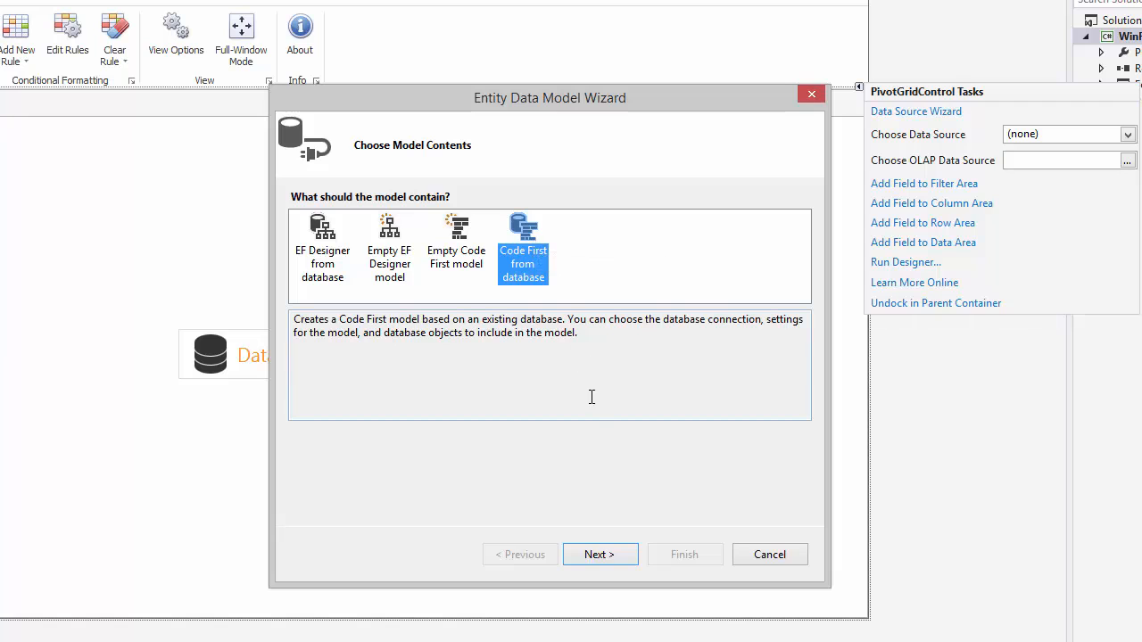
left_click(599, 553)
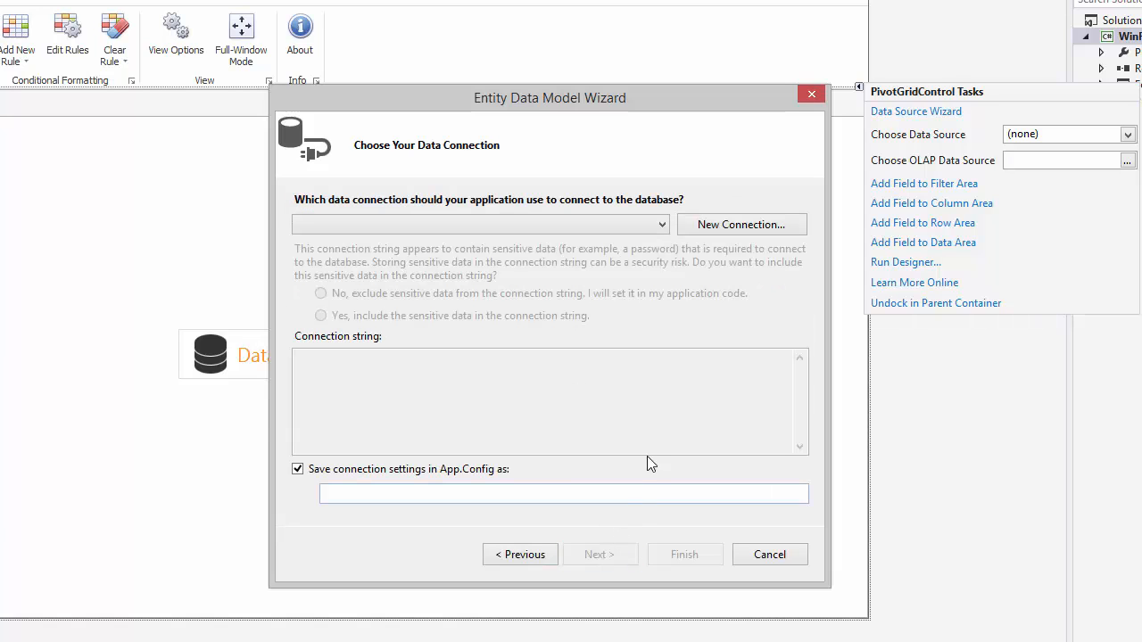
left_click(741, 224)
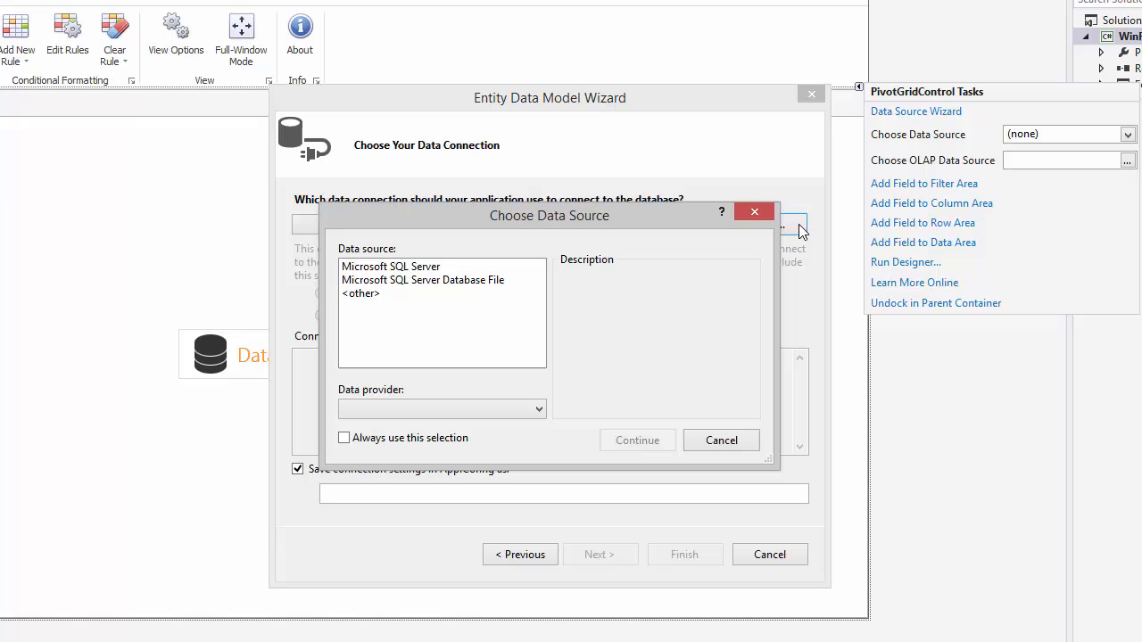
left_click(390, 265)
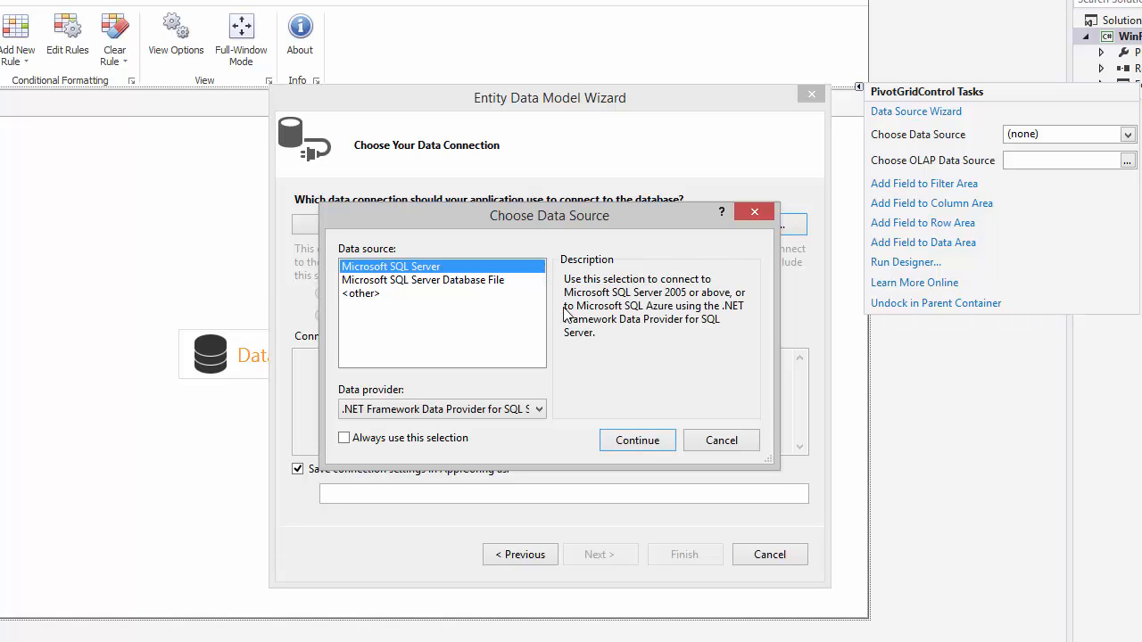
left_click(637, 439)
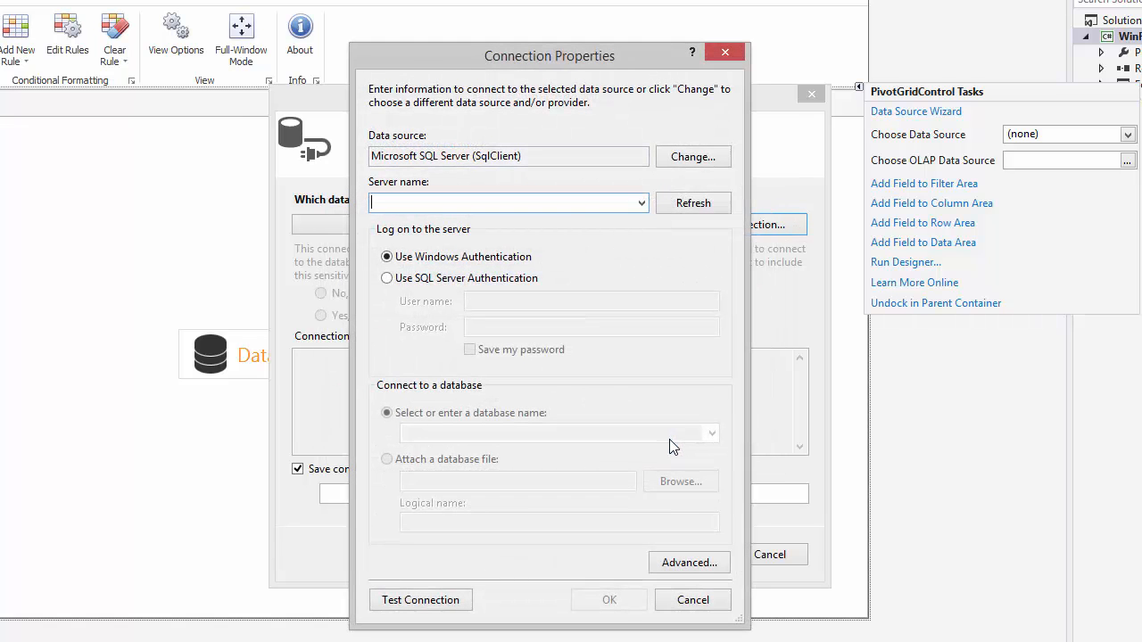
Connect to the localhost server and select the nwind database.
type("localhost")
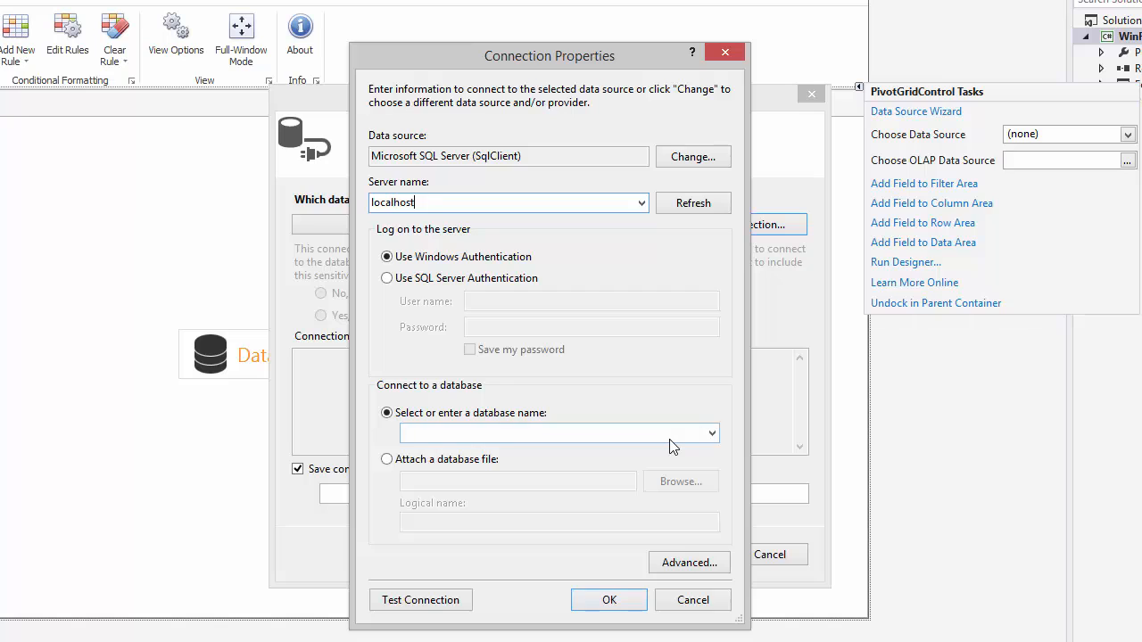
left_click(710, 433)
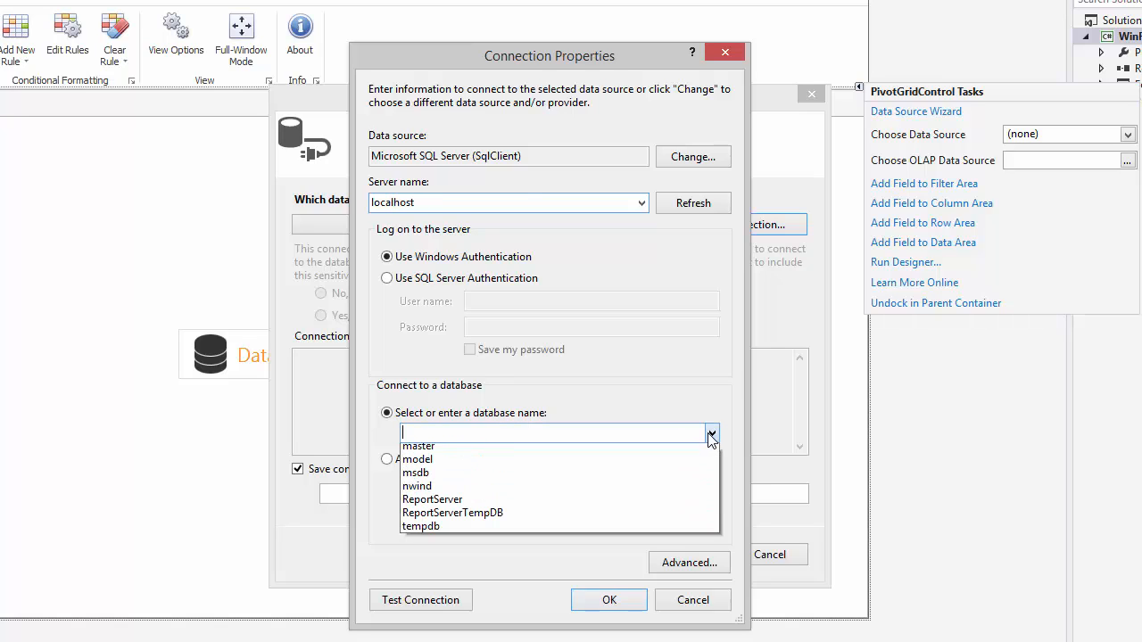
left_click(417, 485)
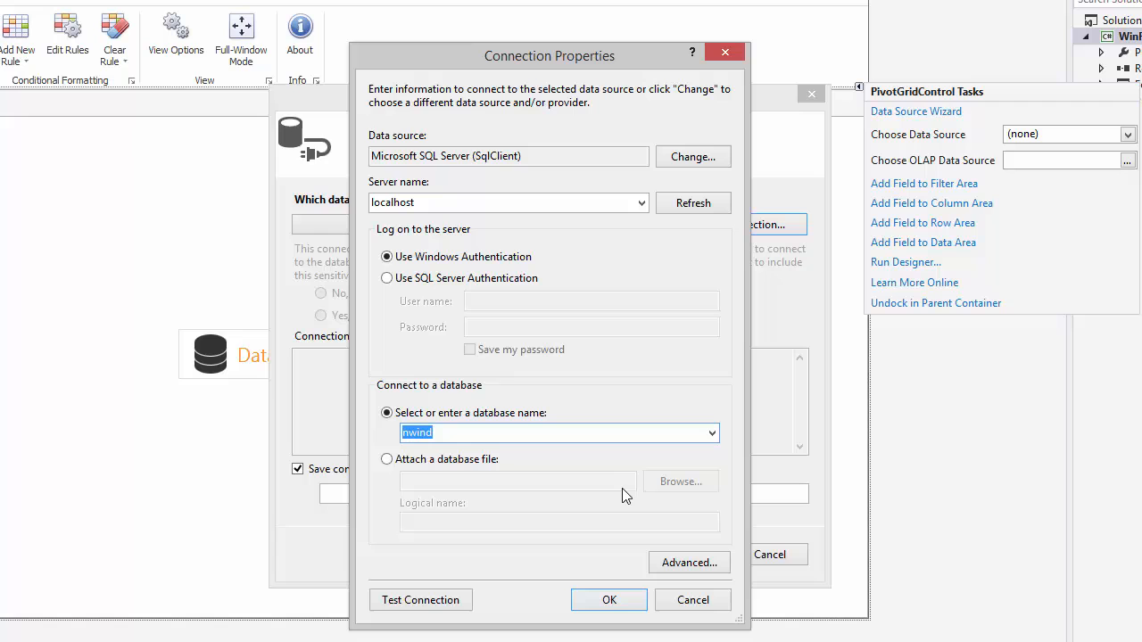
left_click(608, 600)
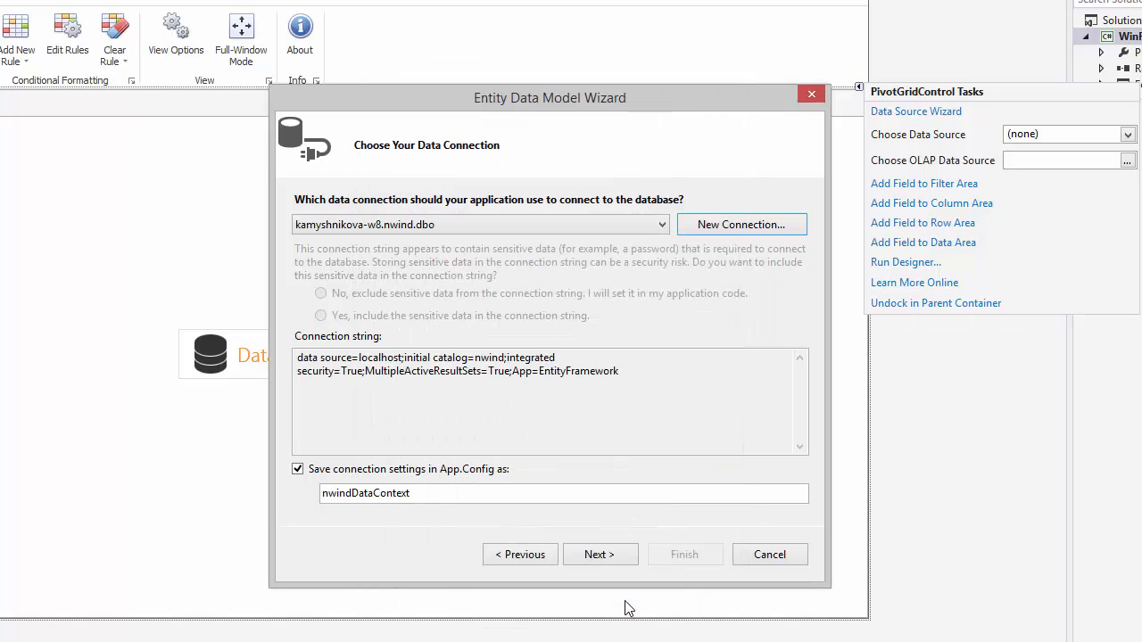
Include the dbo SalesPerson view in the model and finish the wizard.
left_click(599, 553)
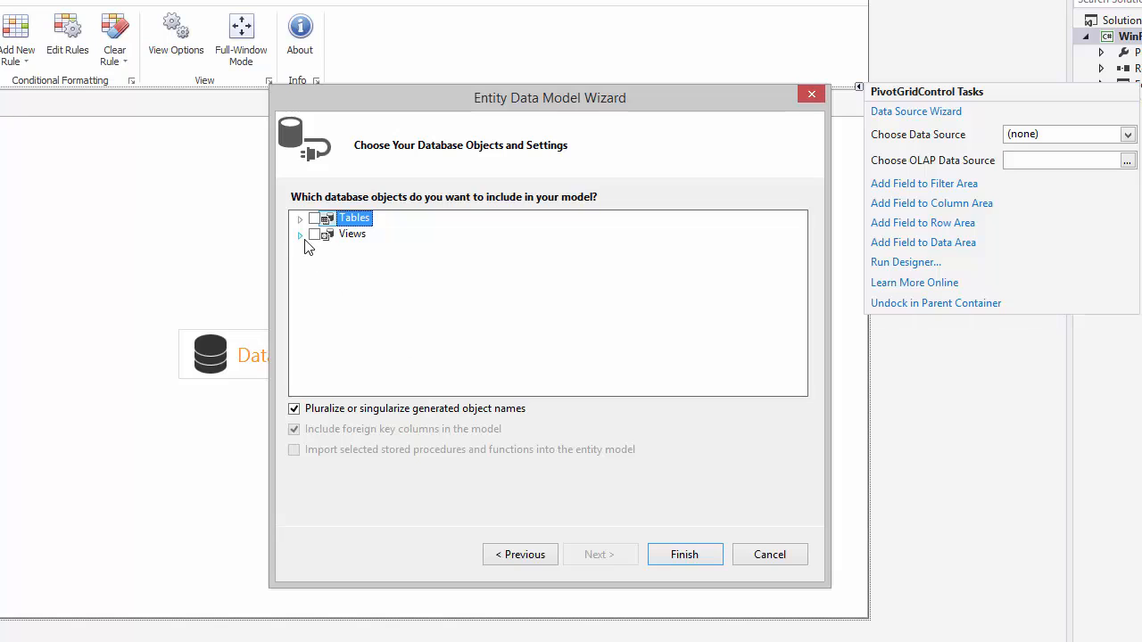
left_click(300, 234)
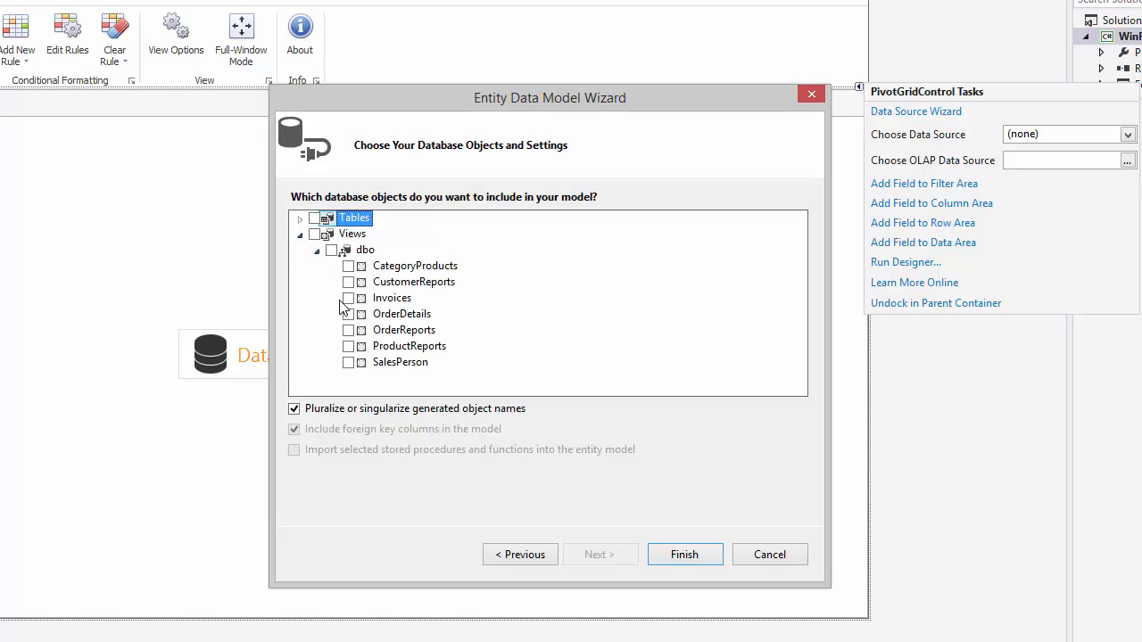
left_click(348, 363)
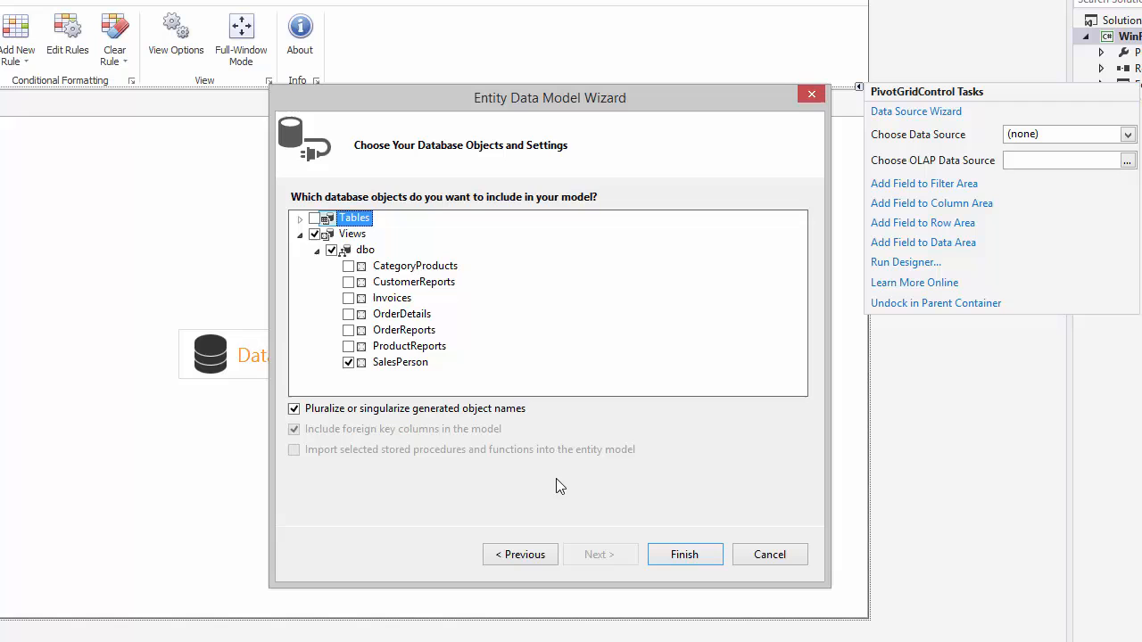
mouse_move(685, 553)
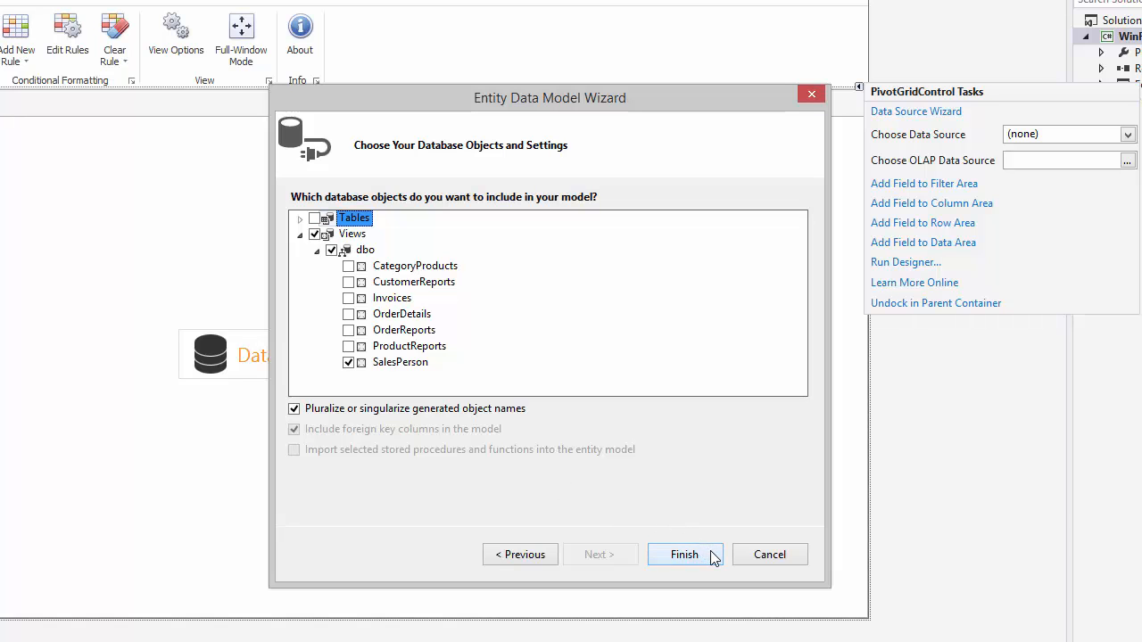
left_click(685, 553)
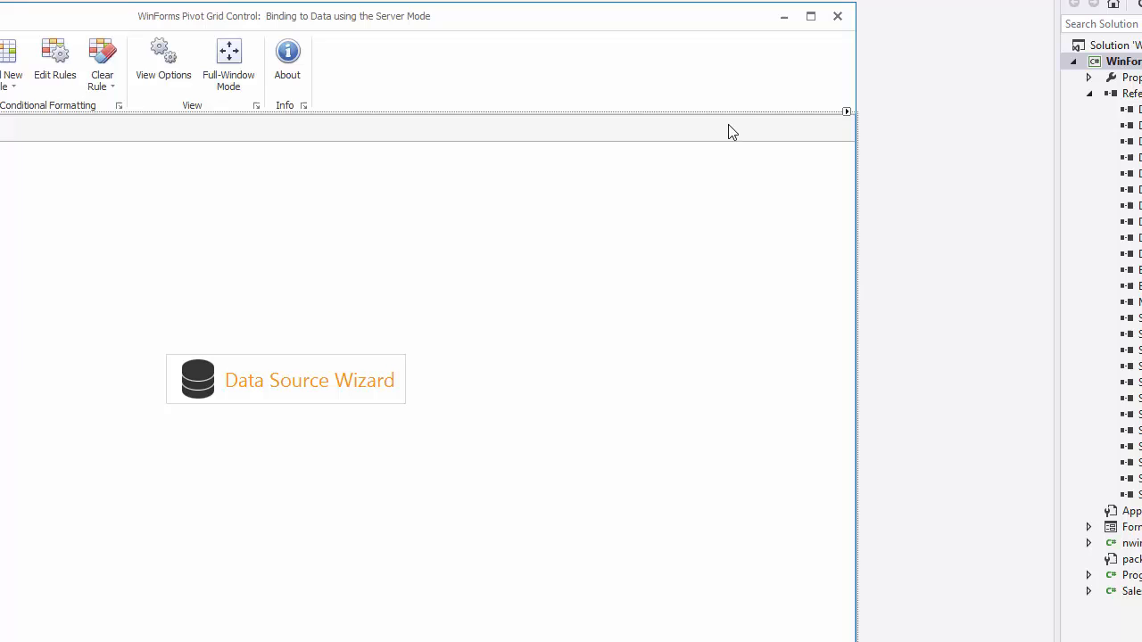
Run the pivot grid's Data Source Wizard and accept the Entity Framework data context.
left_click(846, 110)
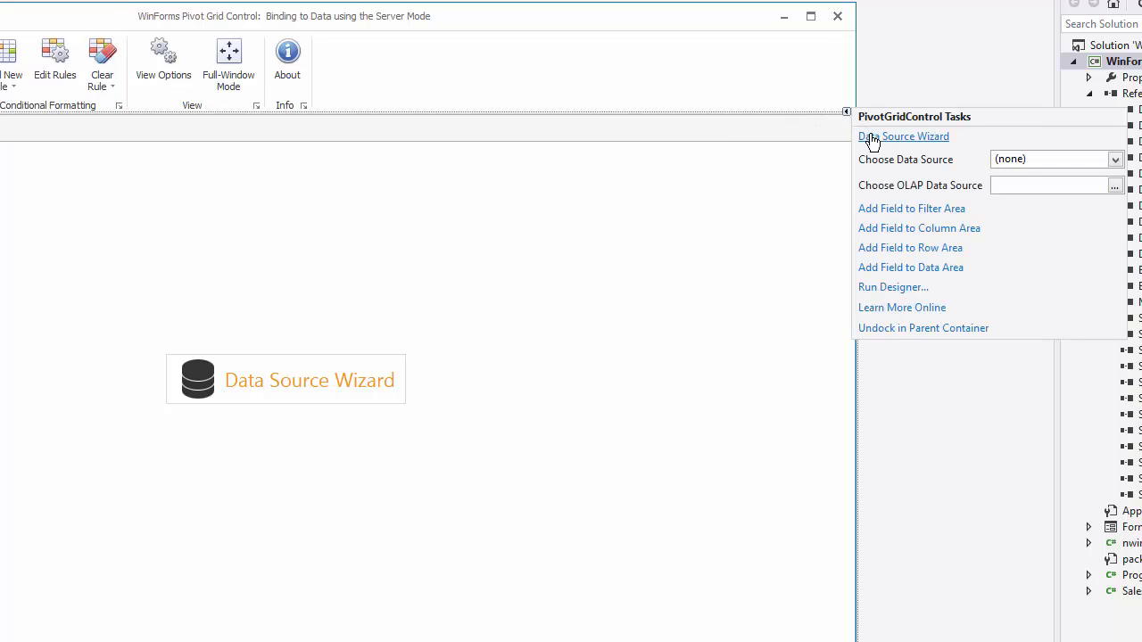
left_click(902, 135)
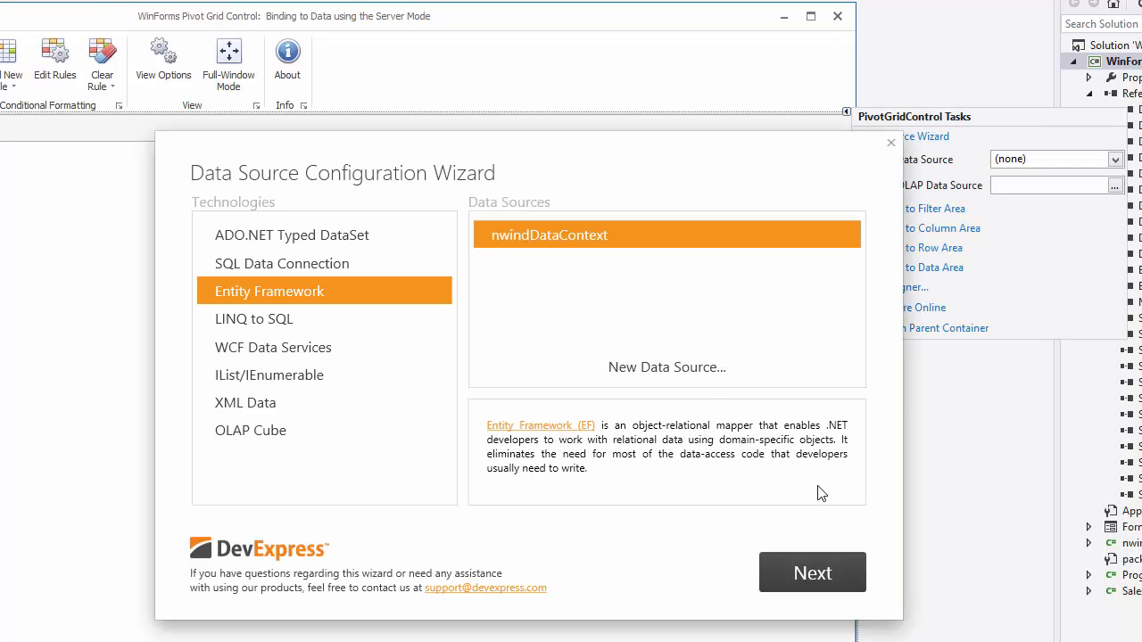
left_click(812, 571)
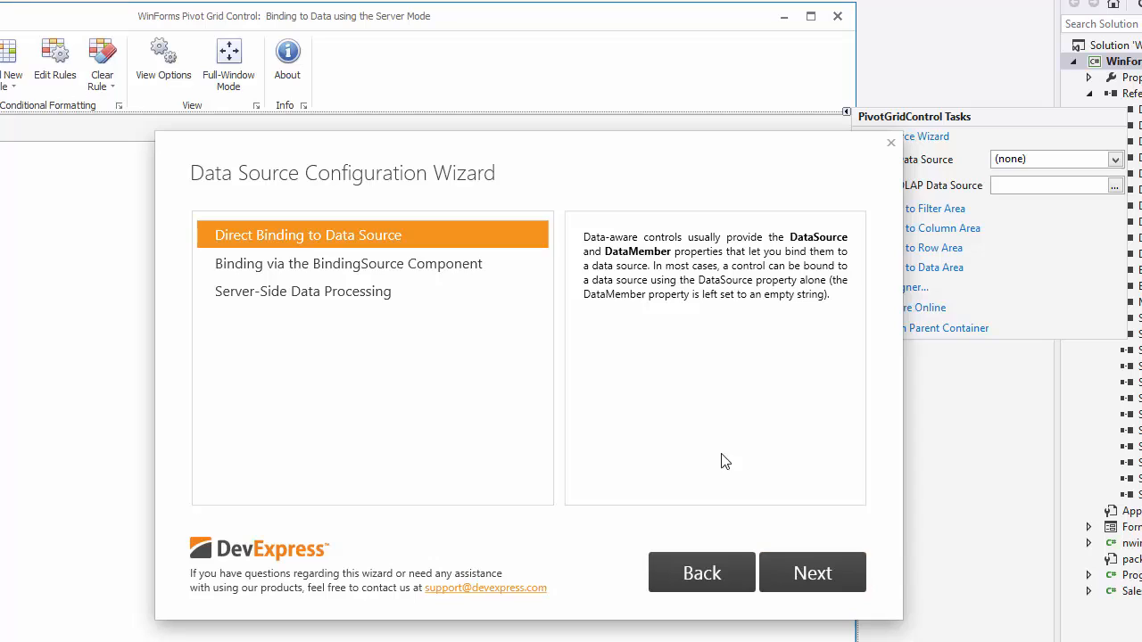
Bind with server-side processing to the SalesPersons table keyed on OrderID.
left_click(303, 291)
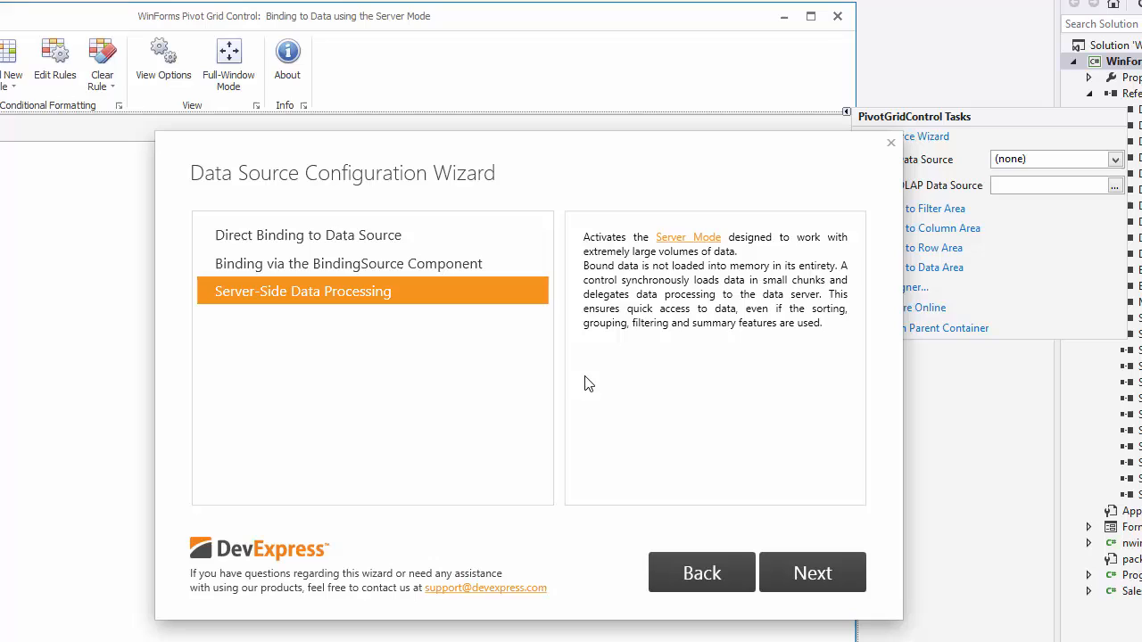
left_click(812, 573)
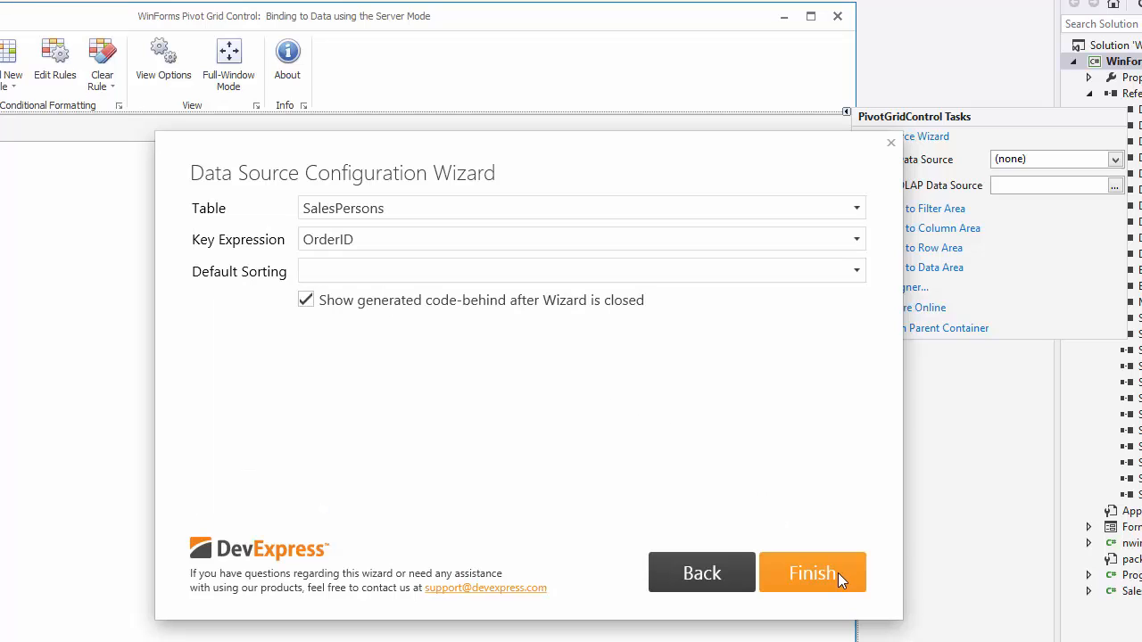
left_click(812, 572)
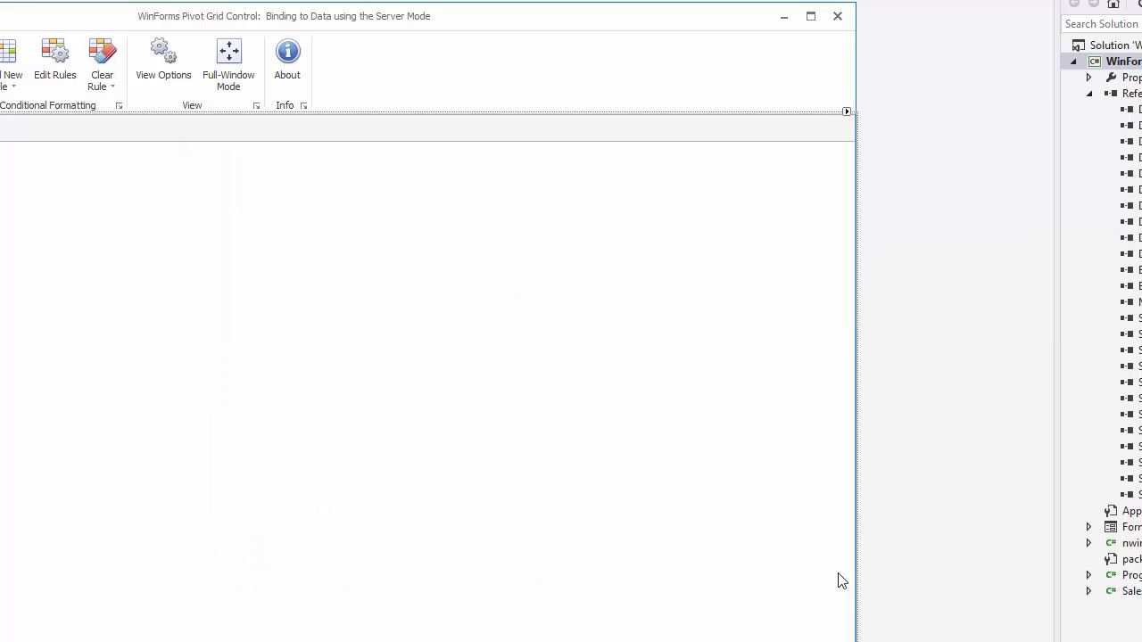
mouse_move(830, 221)
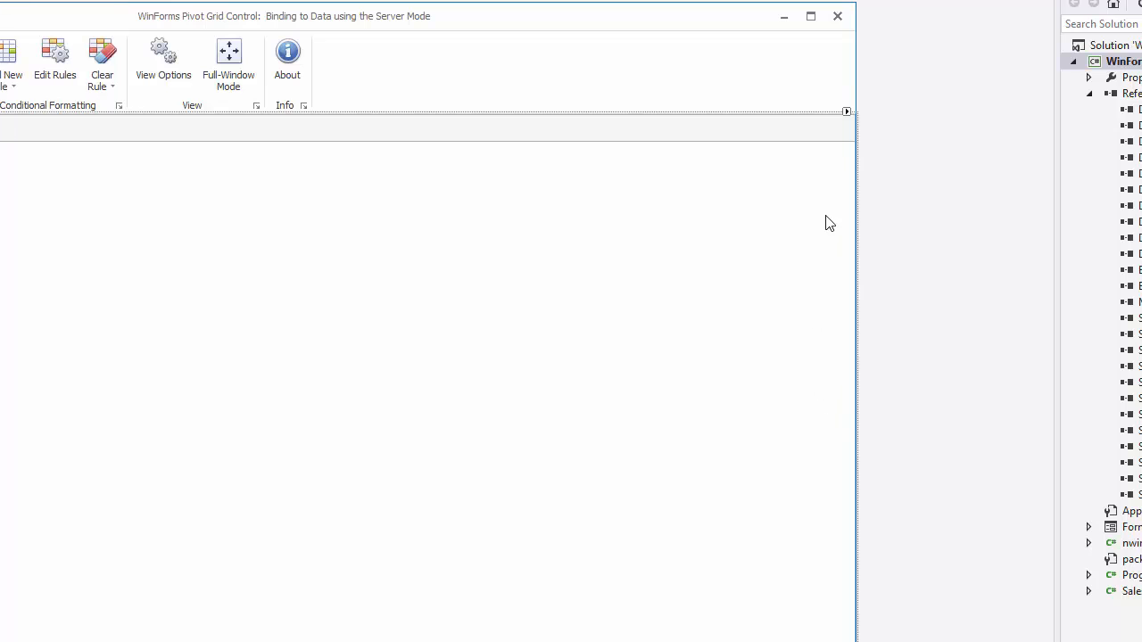
In the field designer add the Country and Extended_Price fields to the pivot grid.
left_click(846, 111)
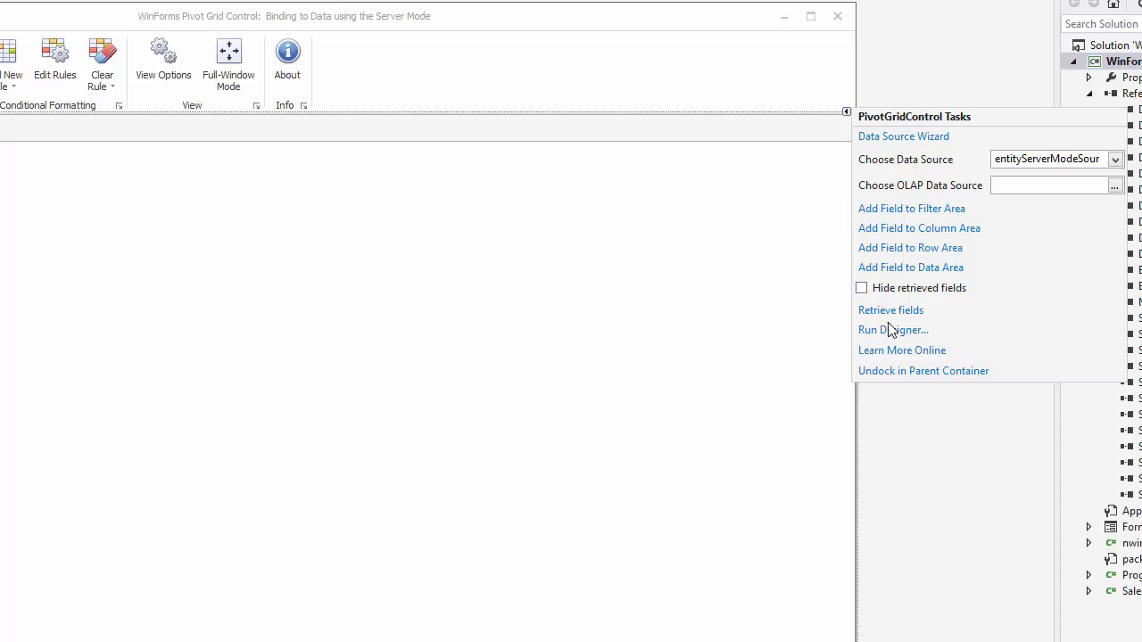
left_click(891, 330)
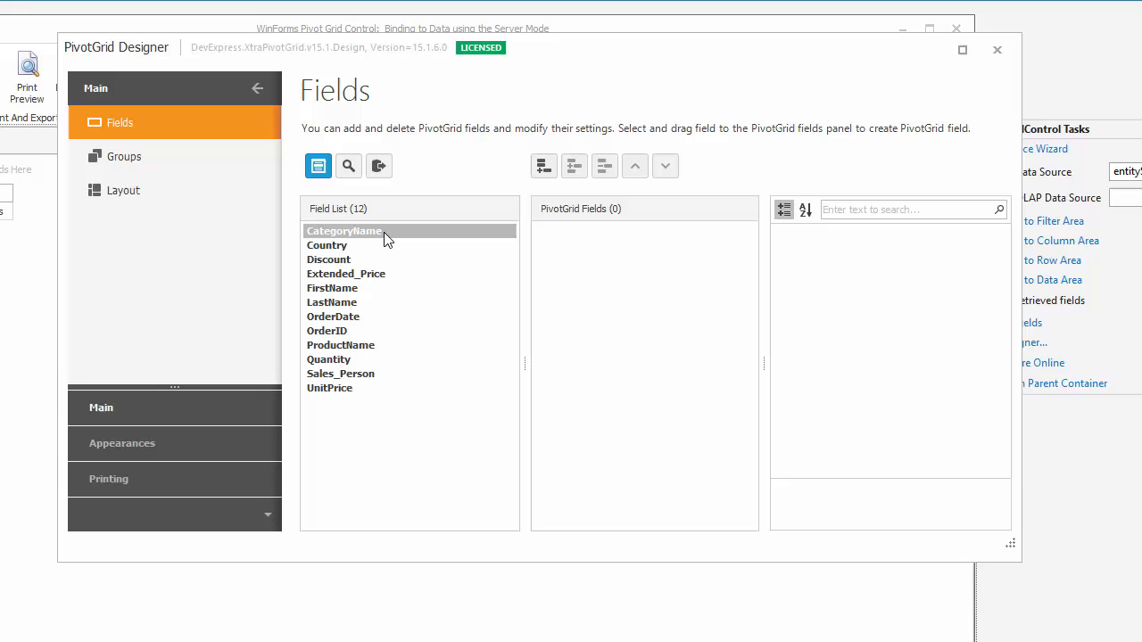
double_click(327, 246)
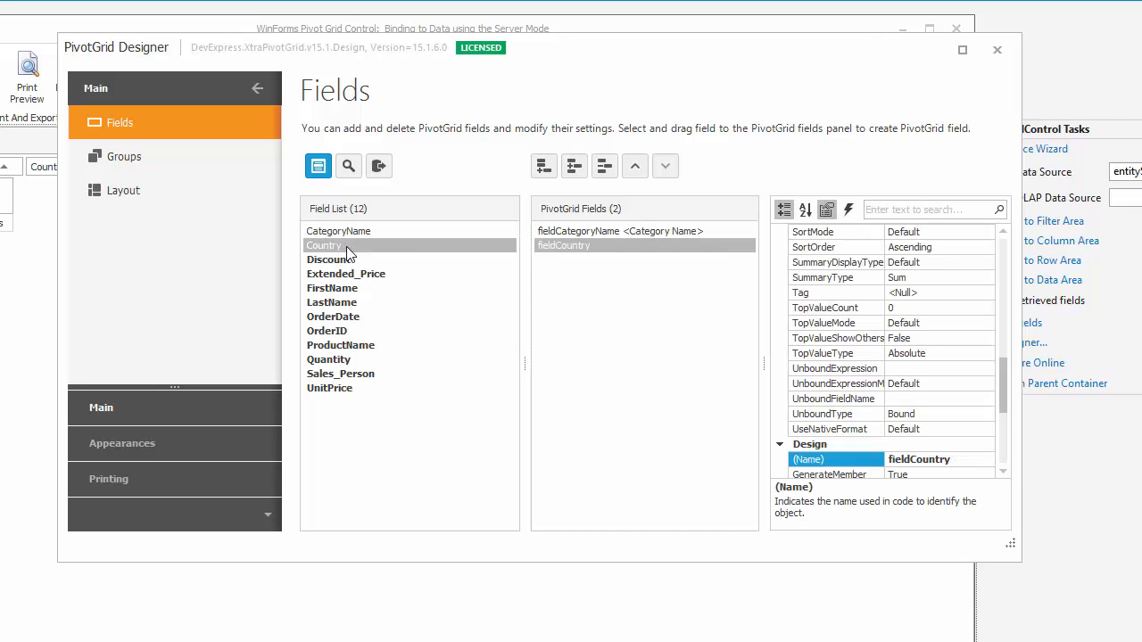
mouse_move(353, 278)
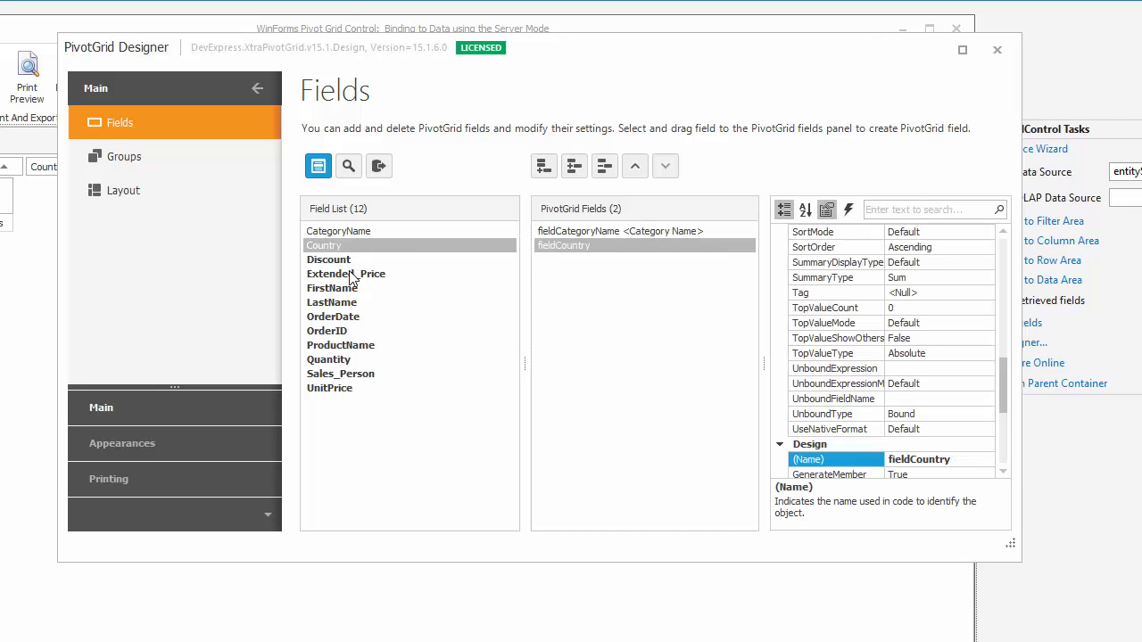
double_click(346, 275)
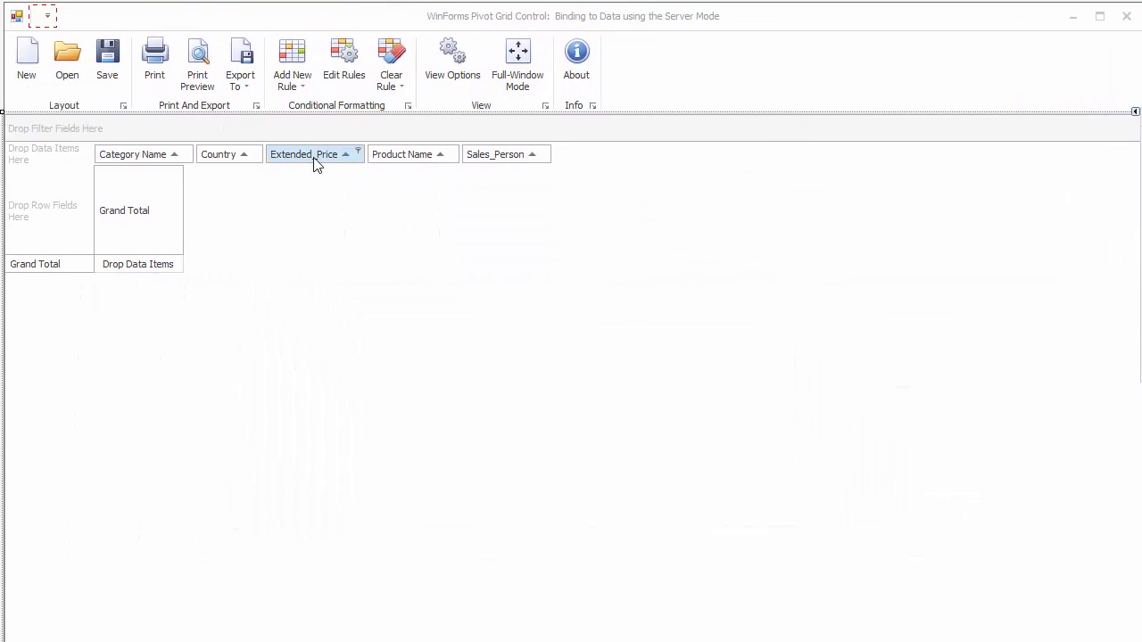
Move Extended_Price into the pivot grid's data area.
left_click_drag(303, 153, 46, 153)
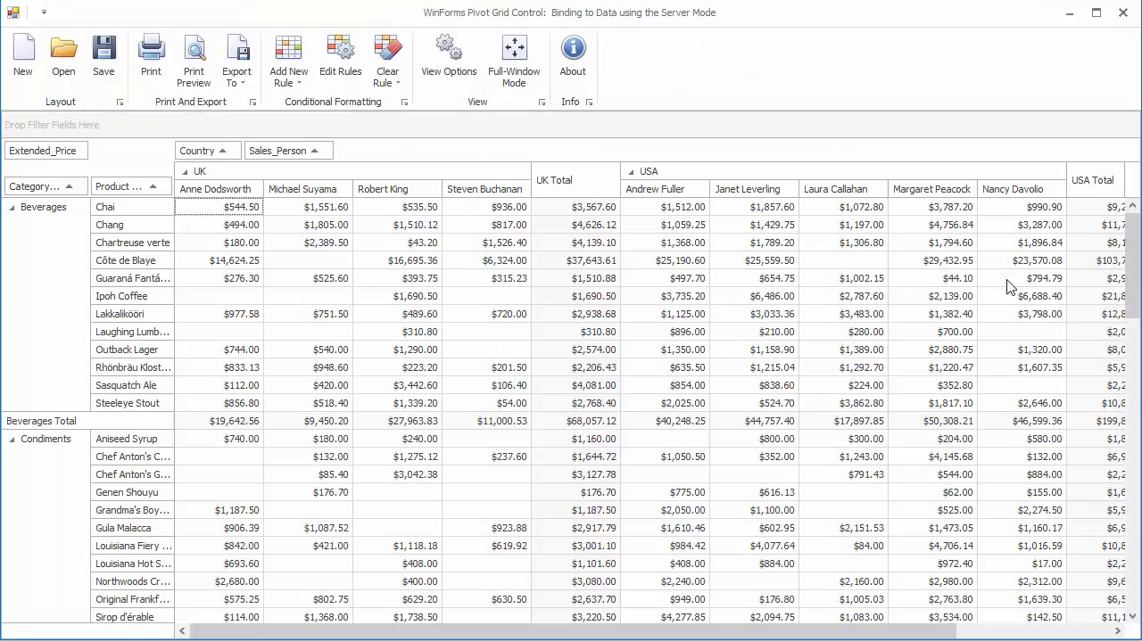
scroll("down", 3)
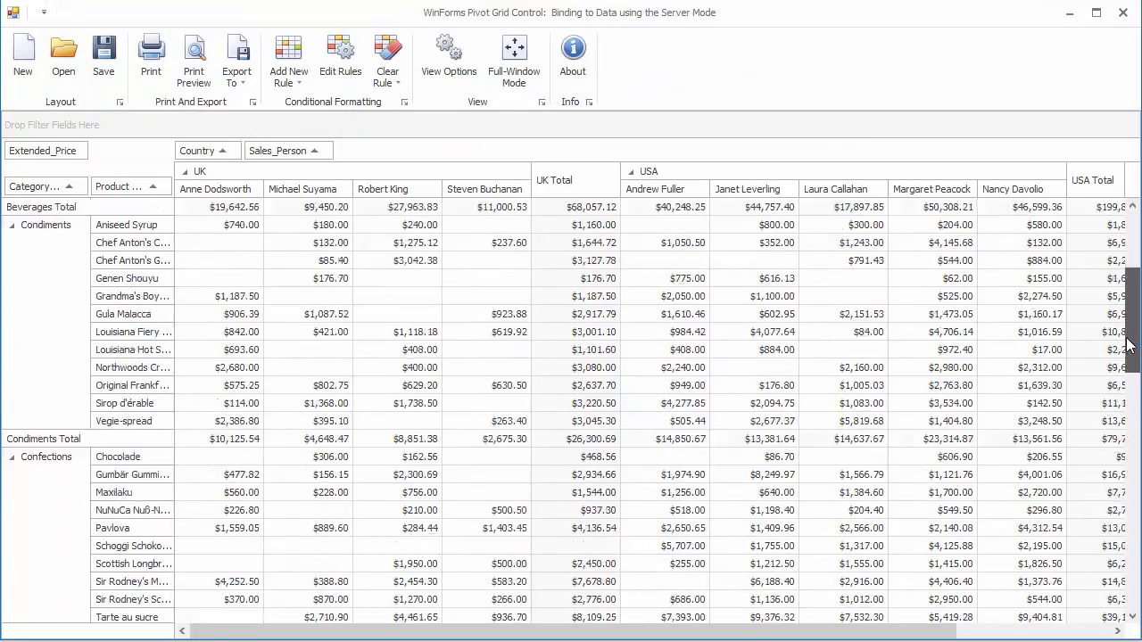
scroll("down", 3)
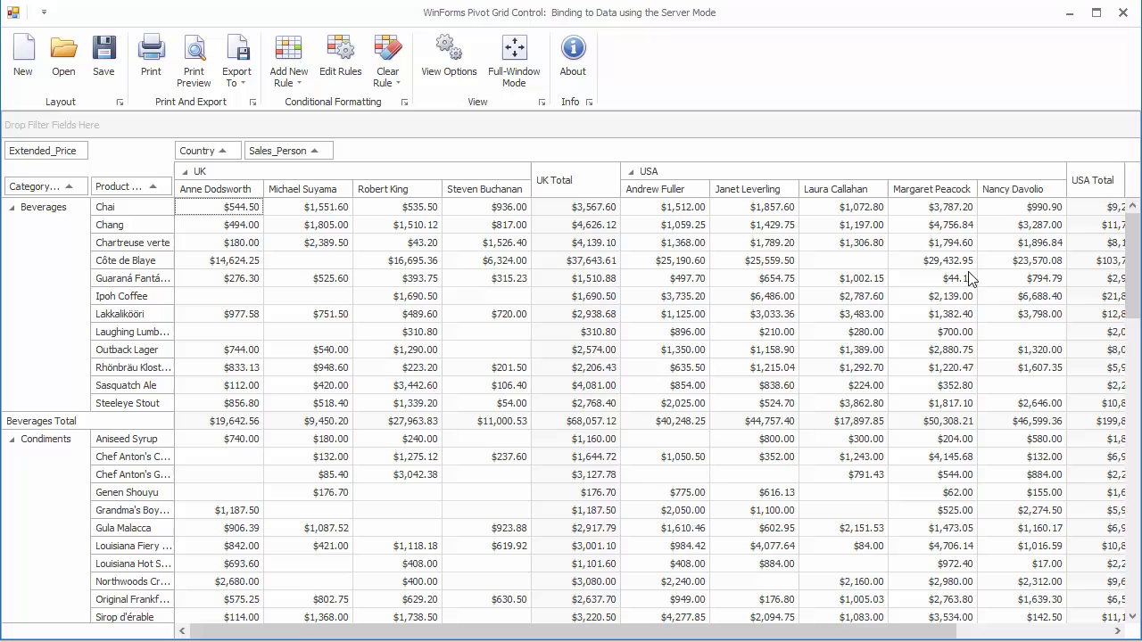
mouse_move(596, 478)
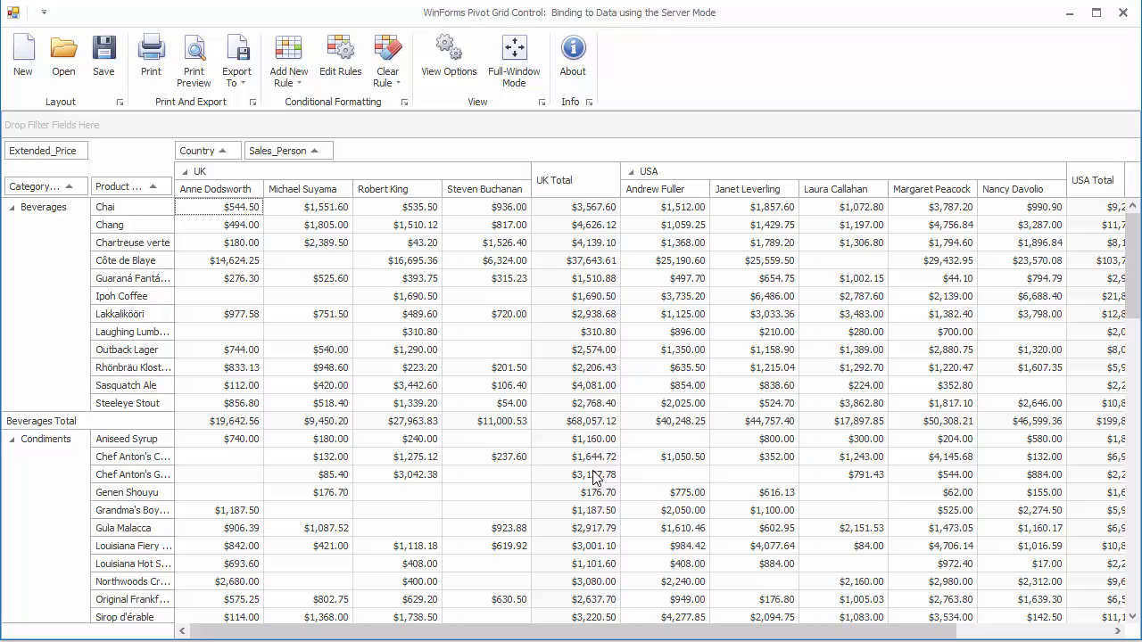